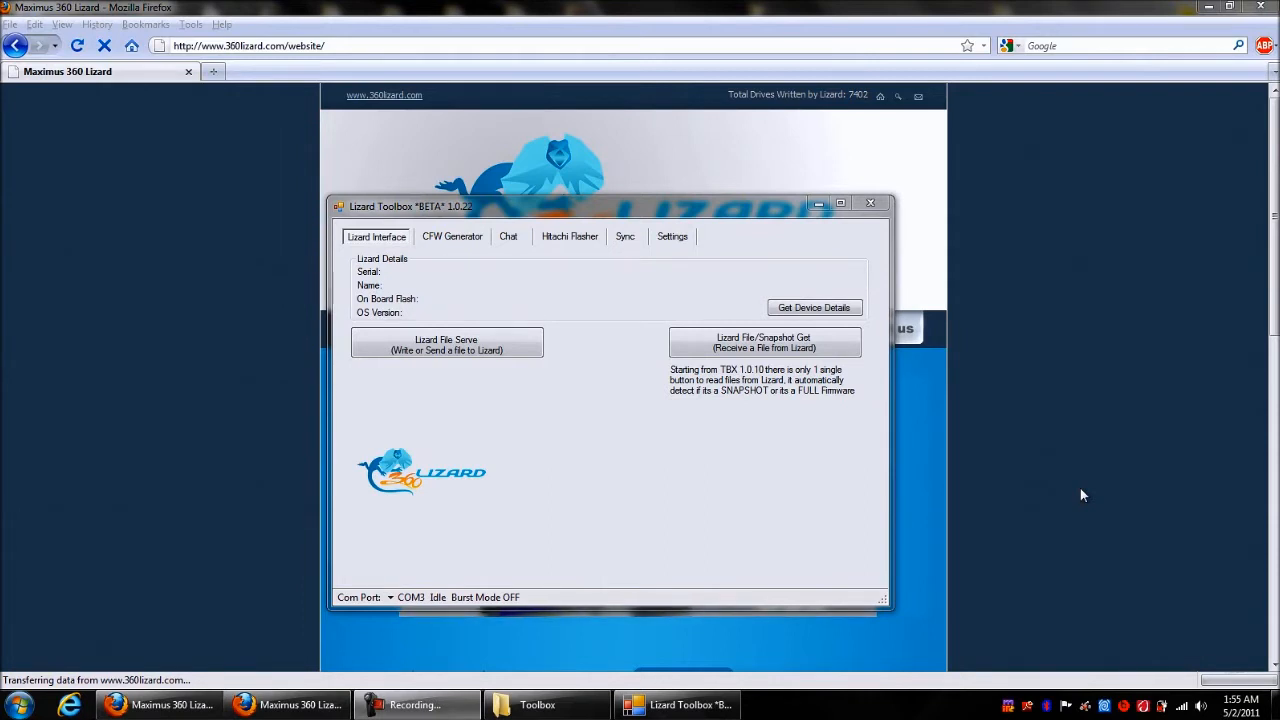
mouse_move(1052, 488)
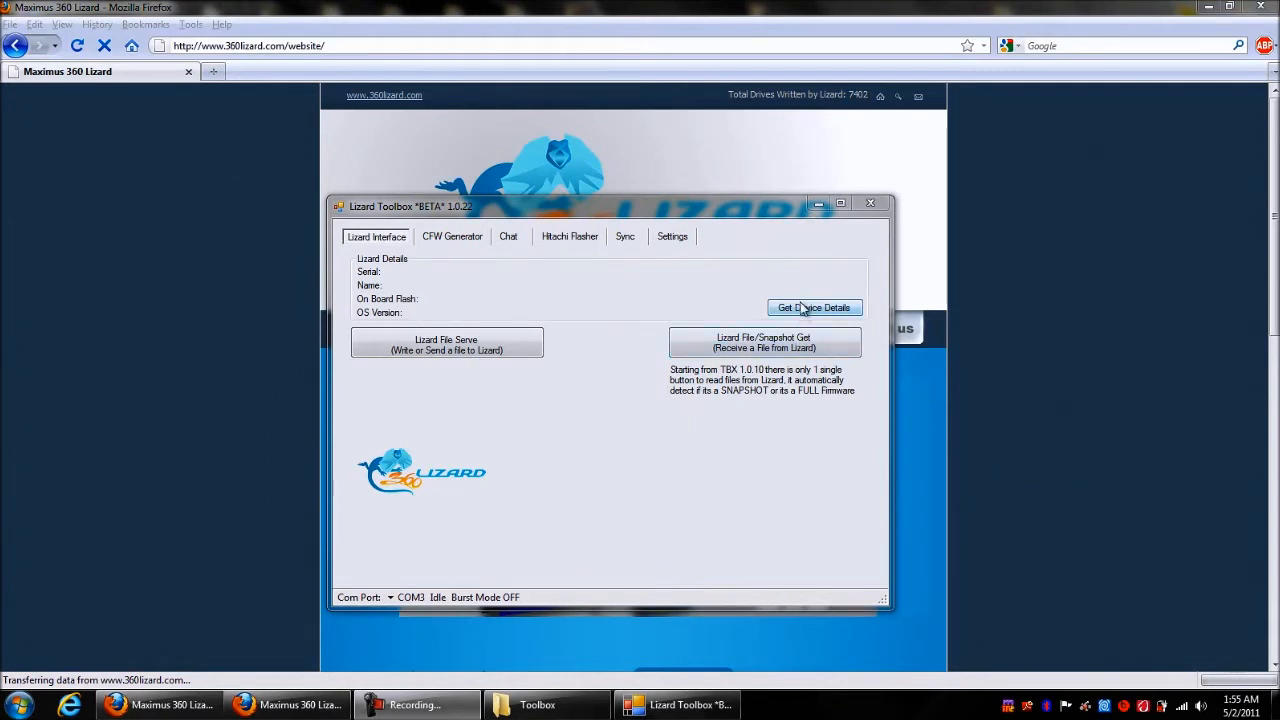
Fetch the connected Lizard's serial, 4MB flash size and GECKO_OS01.10 version
left_click(814, 307)
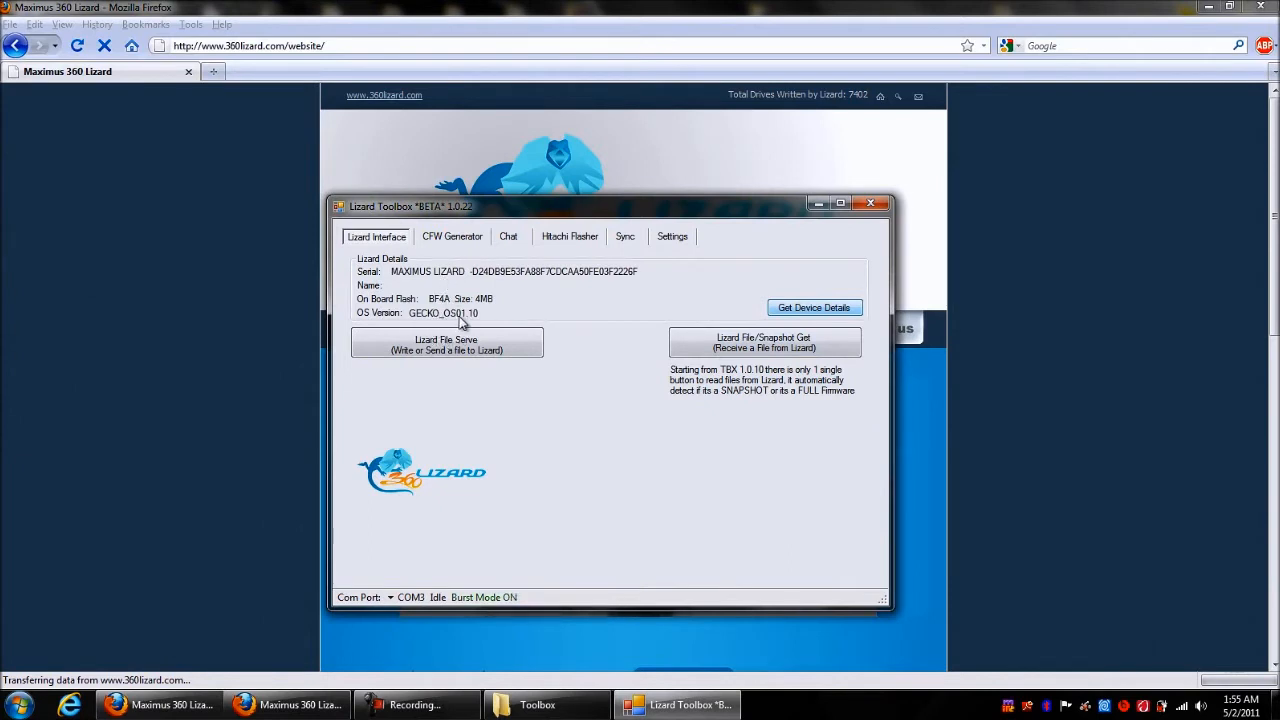
mouse_move(480, 320)
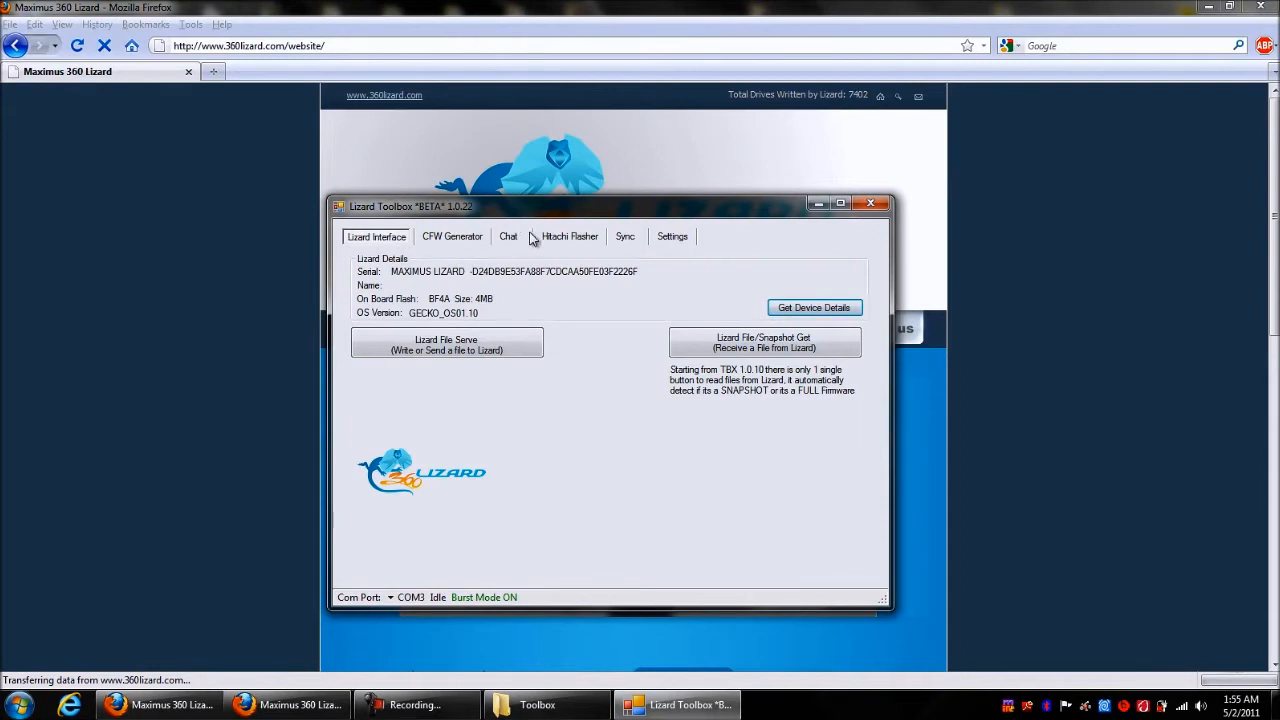
mouse_move(625, 239)
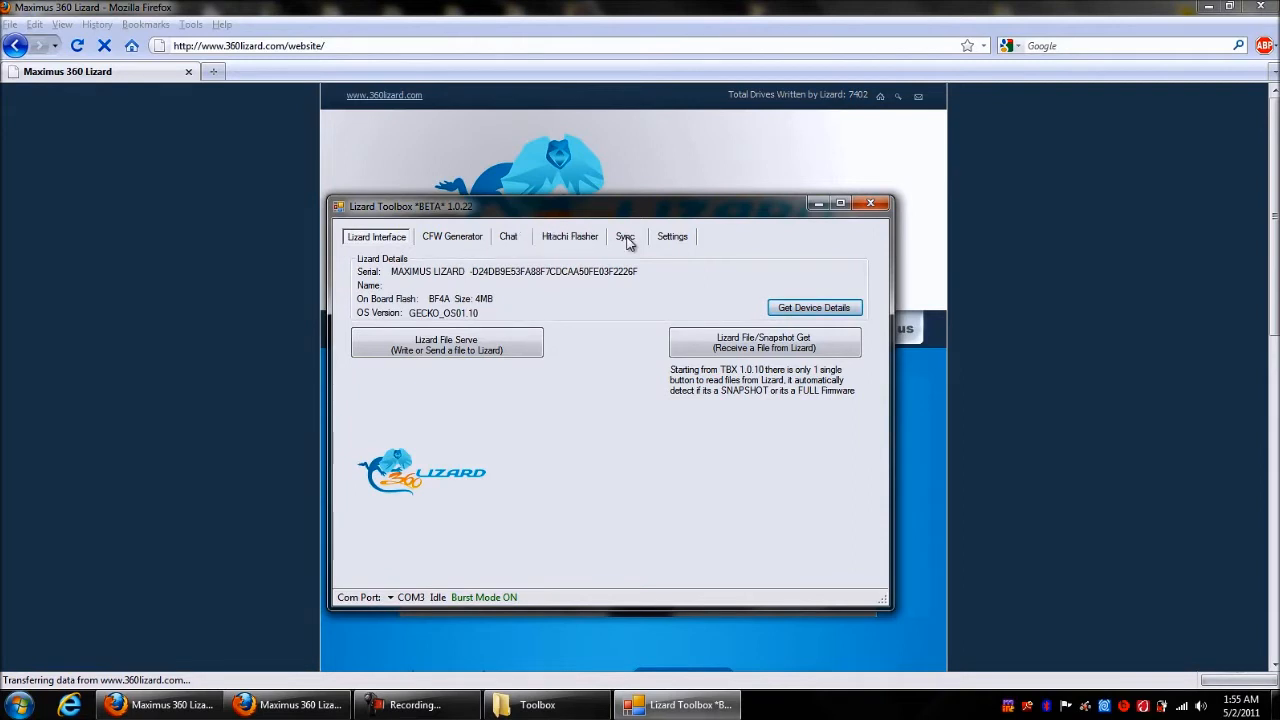
Load the Lizard's slots on the Sync tab, showing two filled slots
left_click(625, 236)
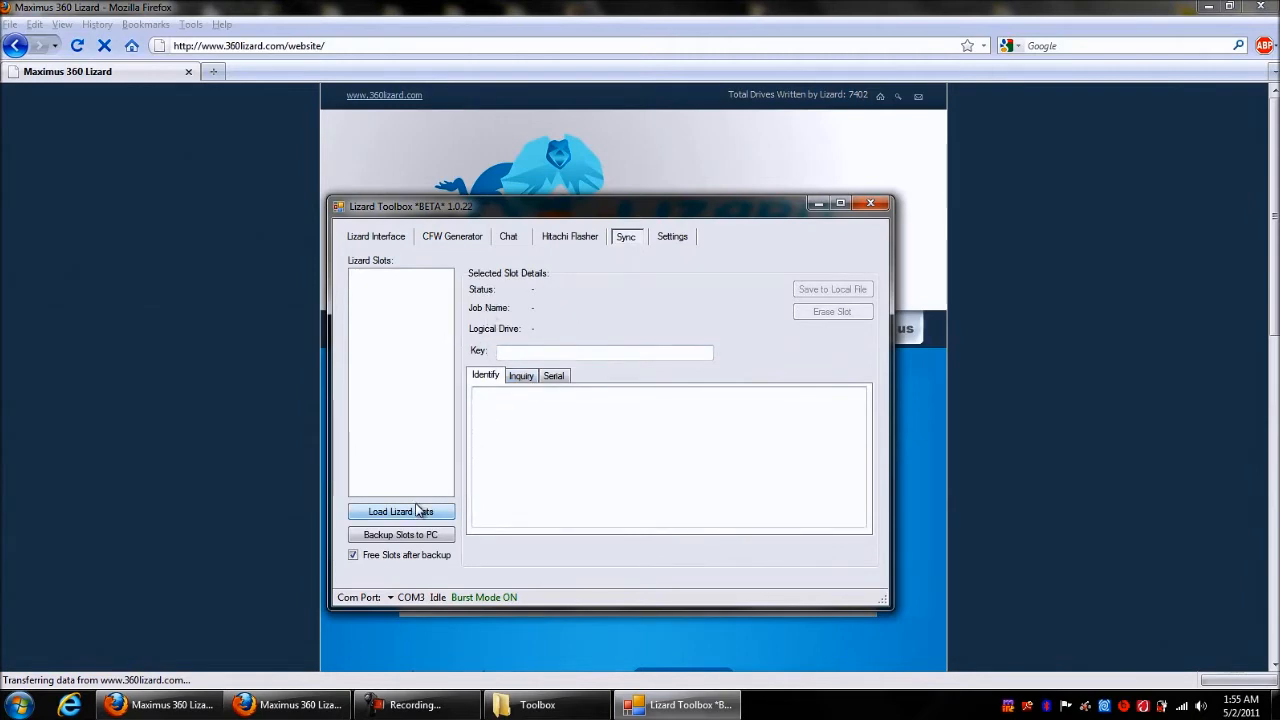
left_click(400, 511)
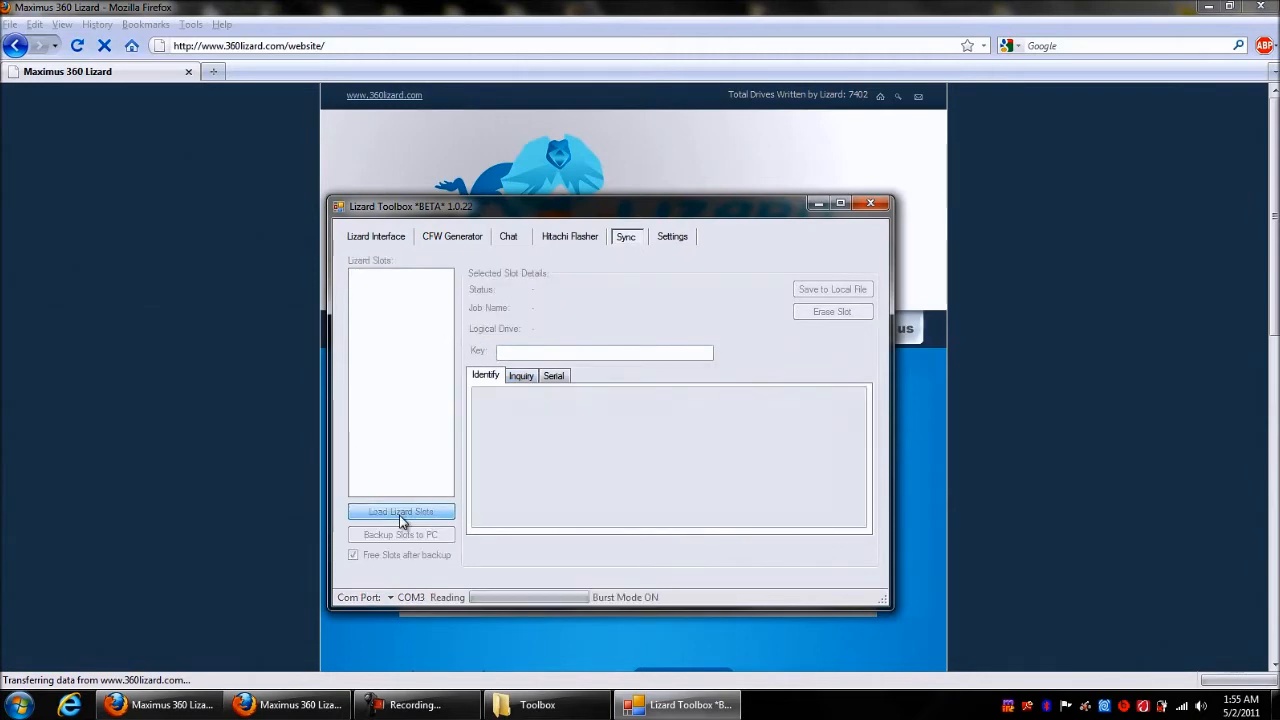
left_click(400, 511)
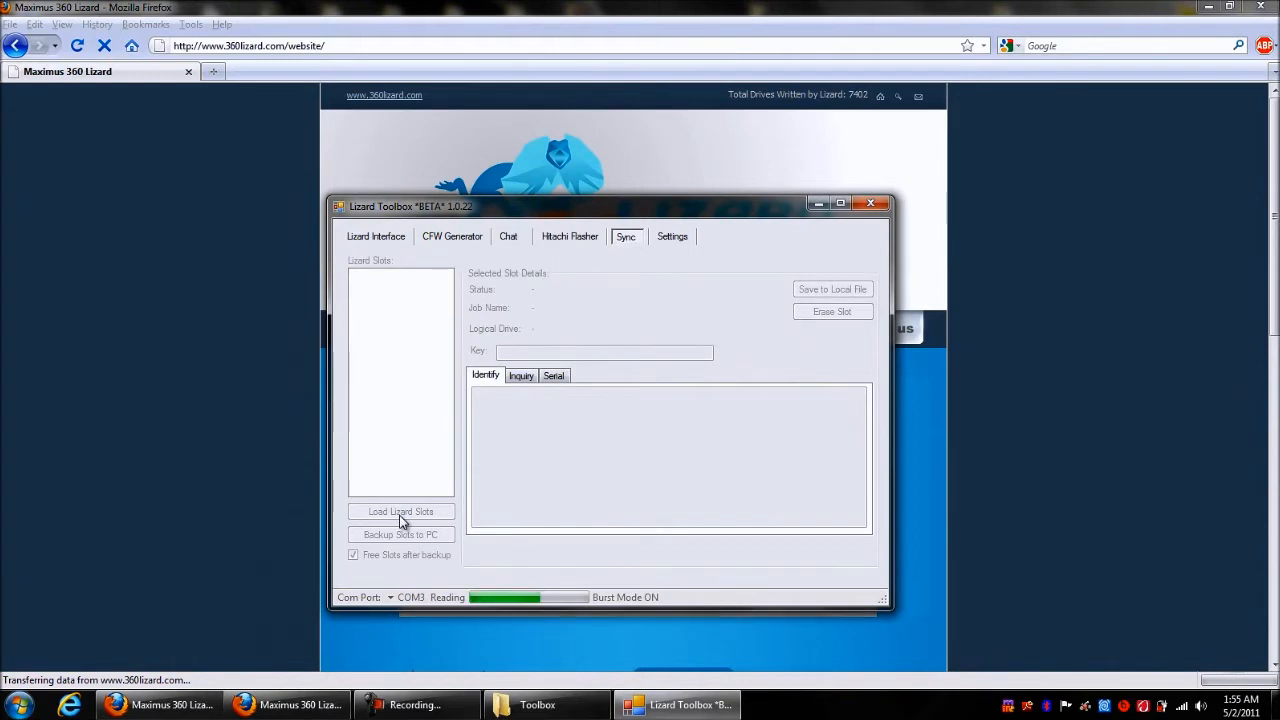
left_click(400, 511)
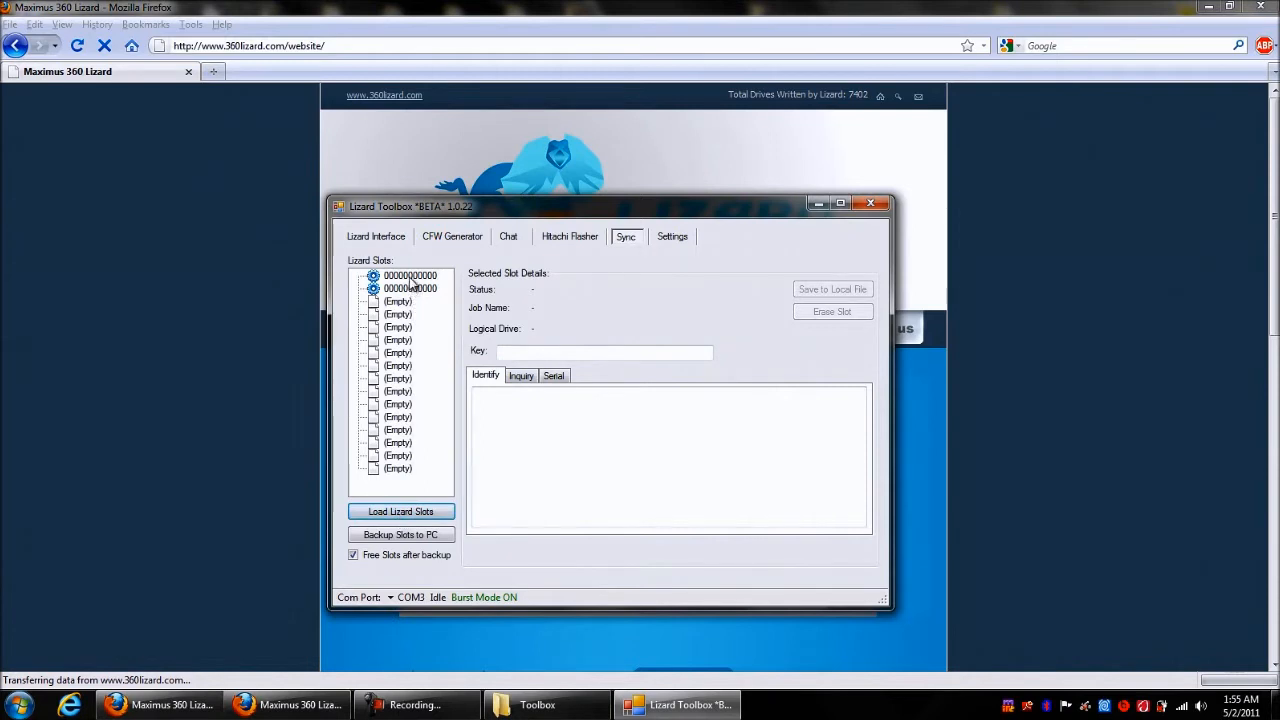
Compare the two full slots' details and select part of the first slot's key
left_click(410, 275)
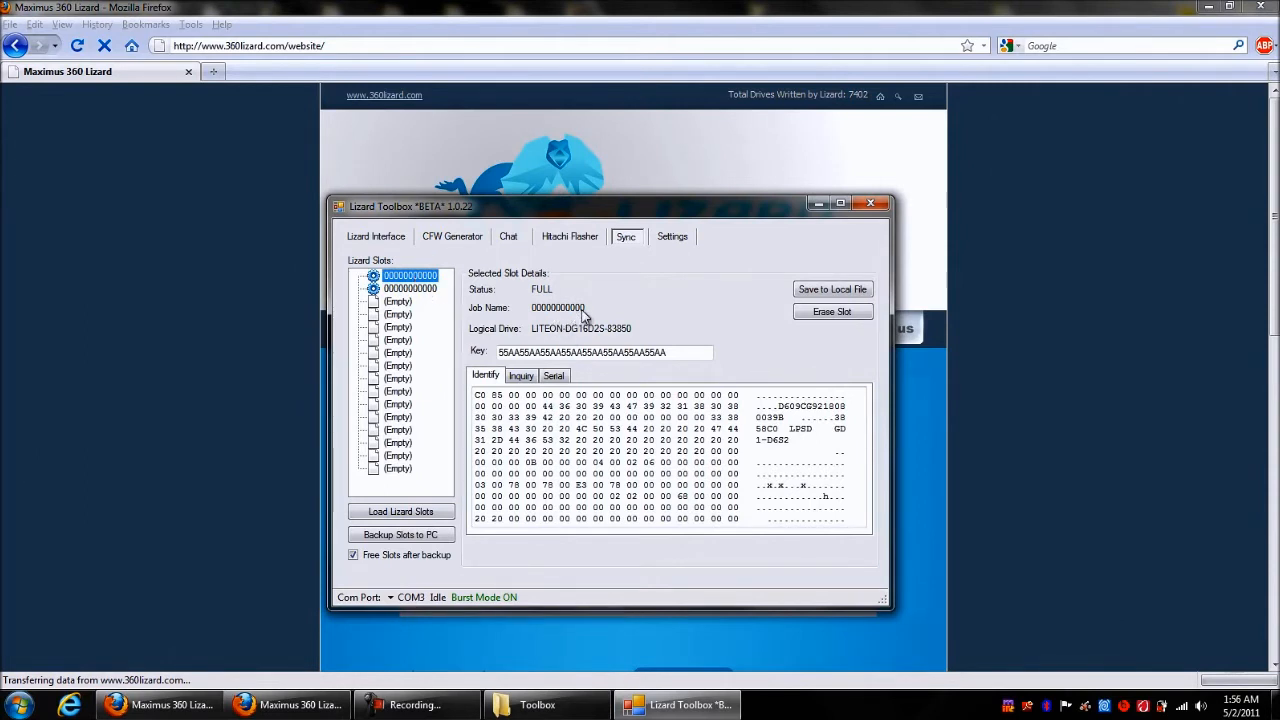
left_click(410, 289)
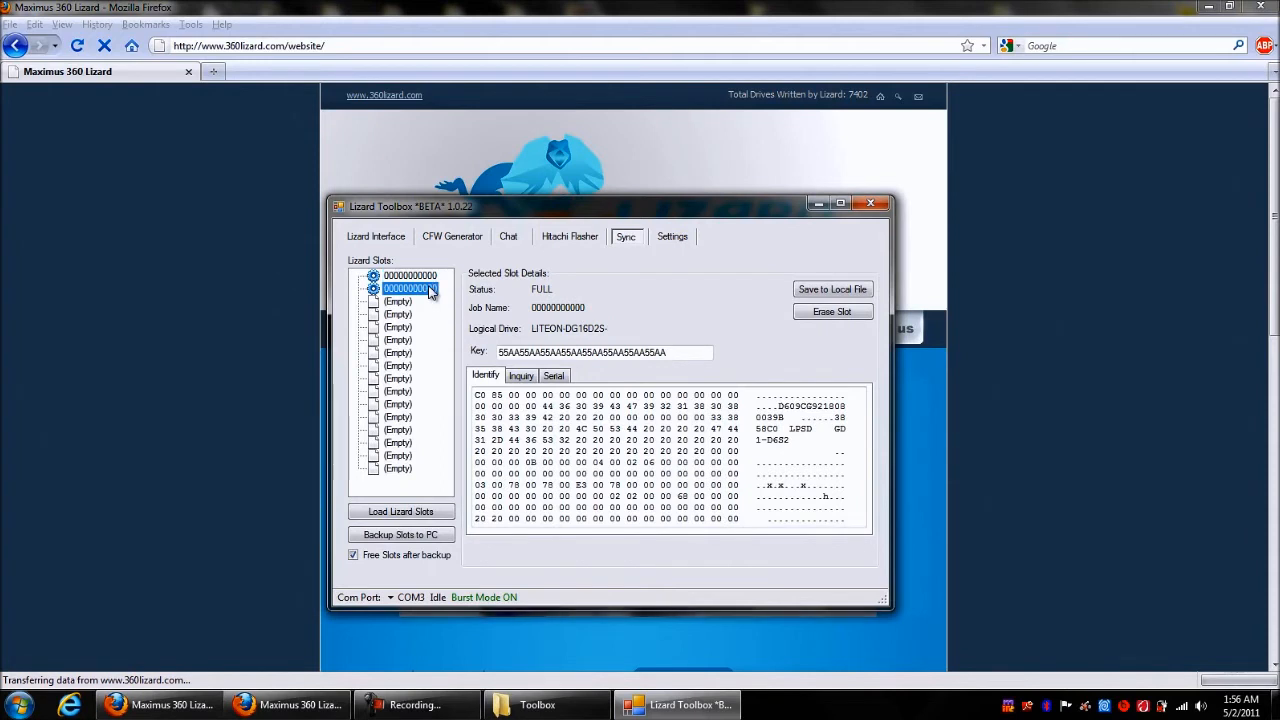
left_click(410, 275)
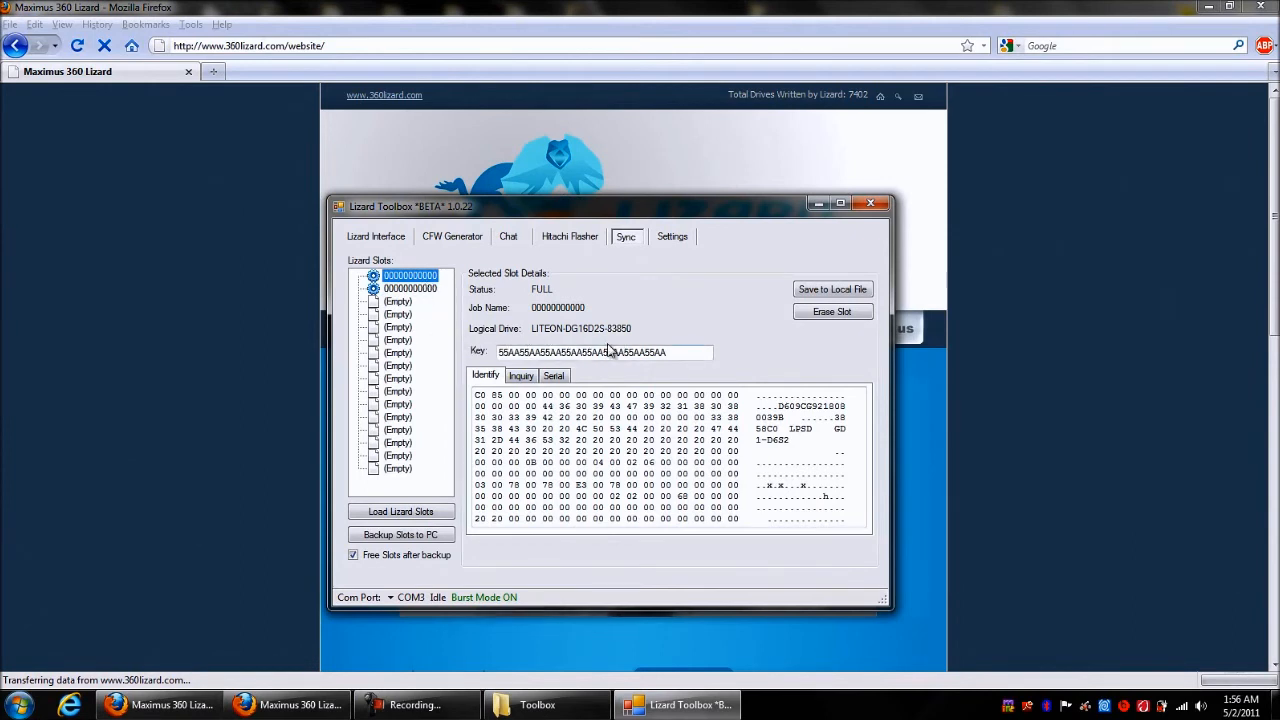
double_click(517, 351)
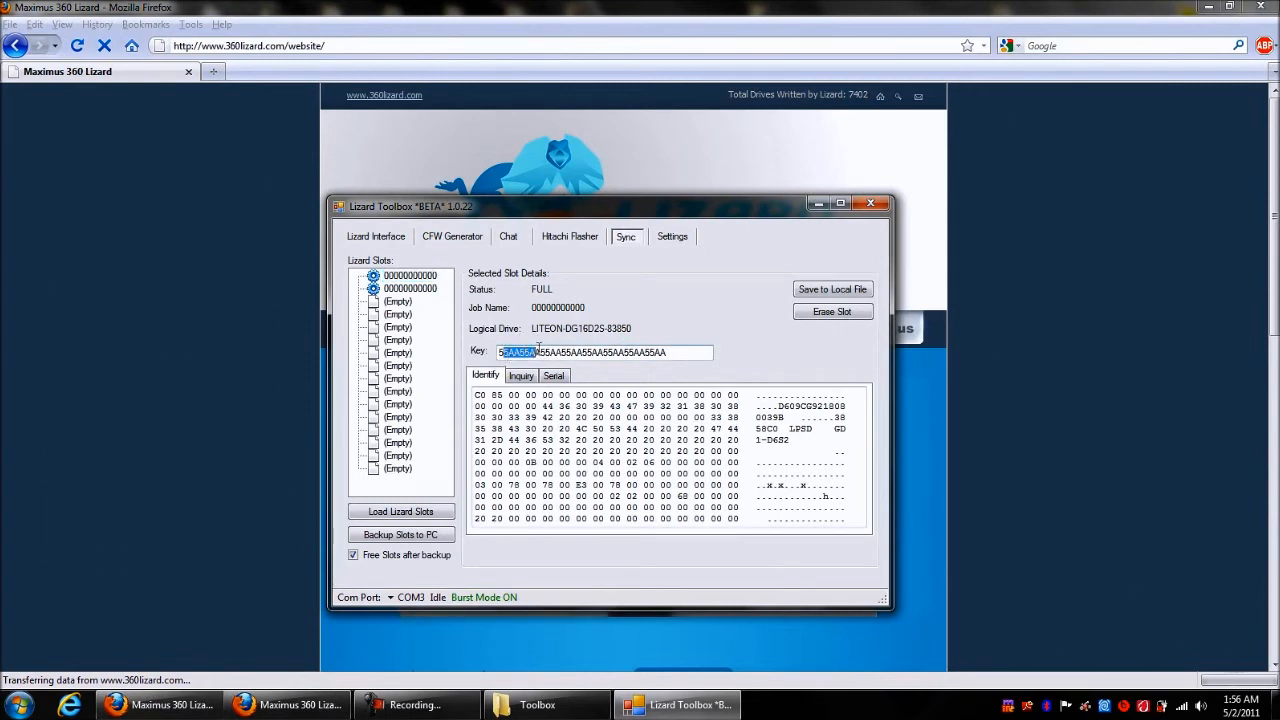
Switch between the two full slots' details, ending on the second slot
left_click(409, 288)
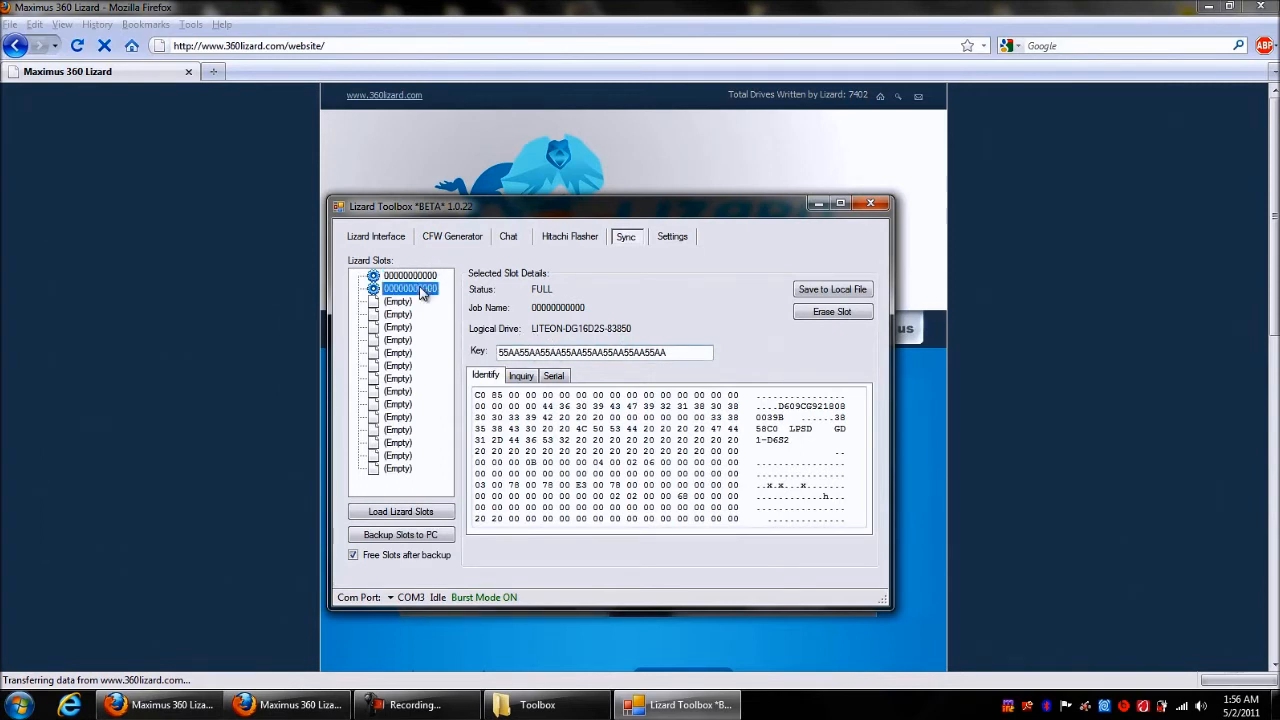
left_click(410, 275)
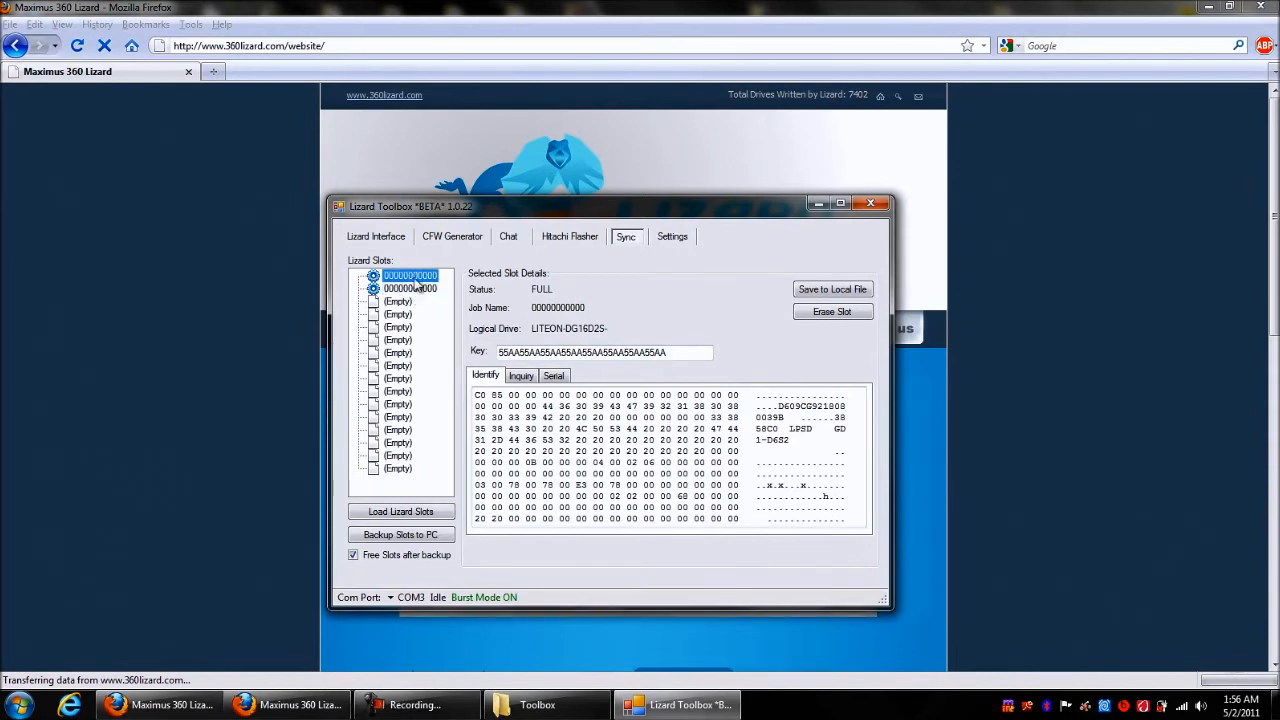
left_click(410, 288)
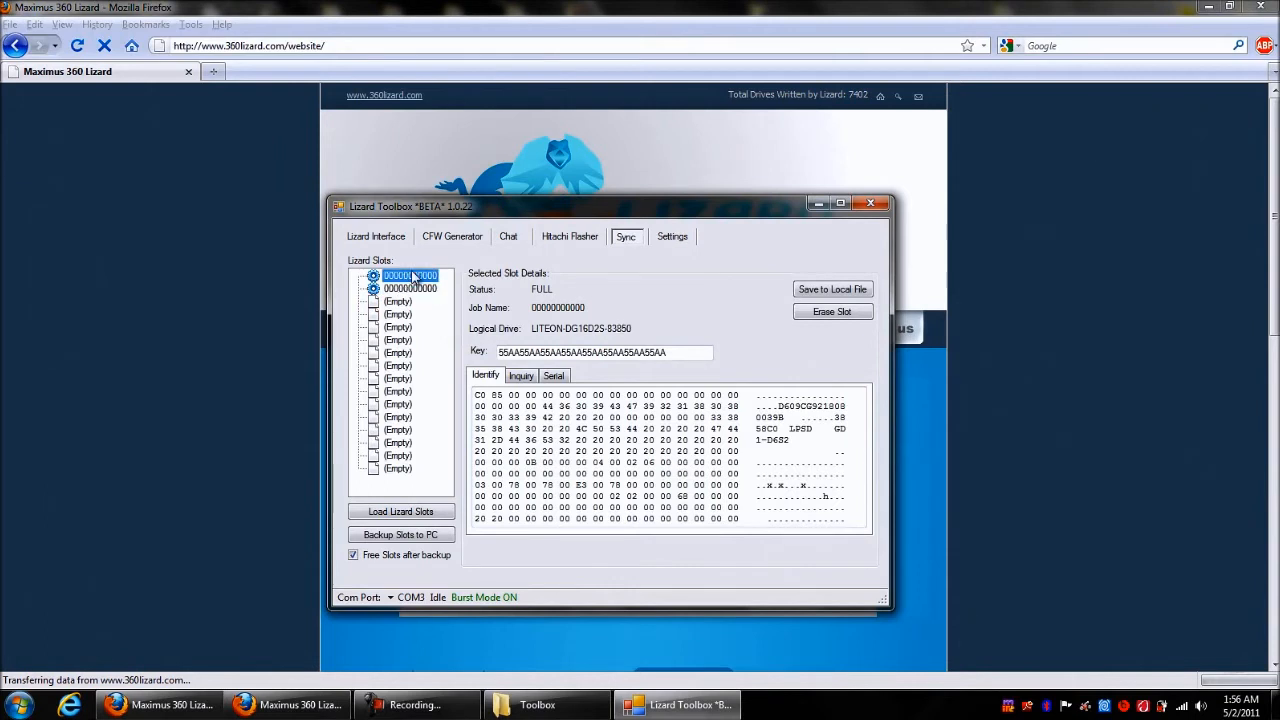
mouse_move(583, 340)
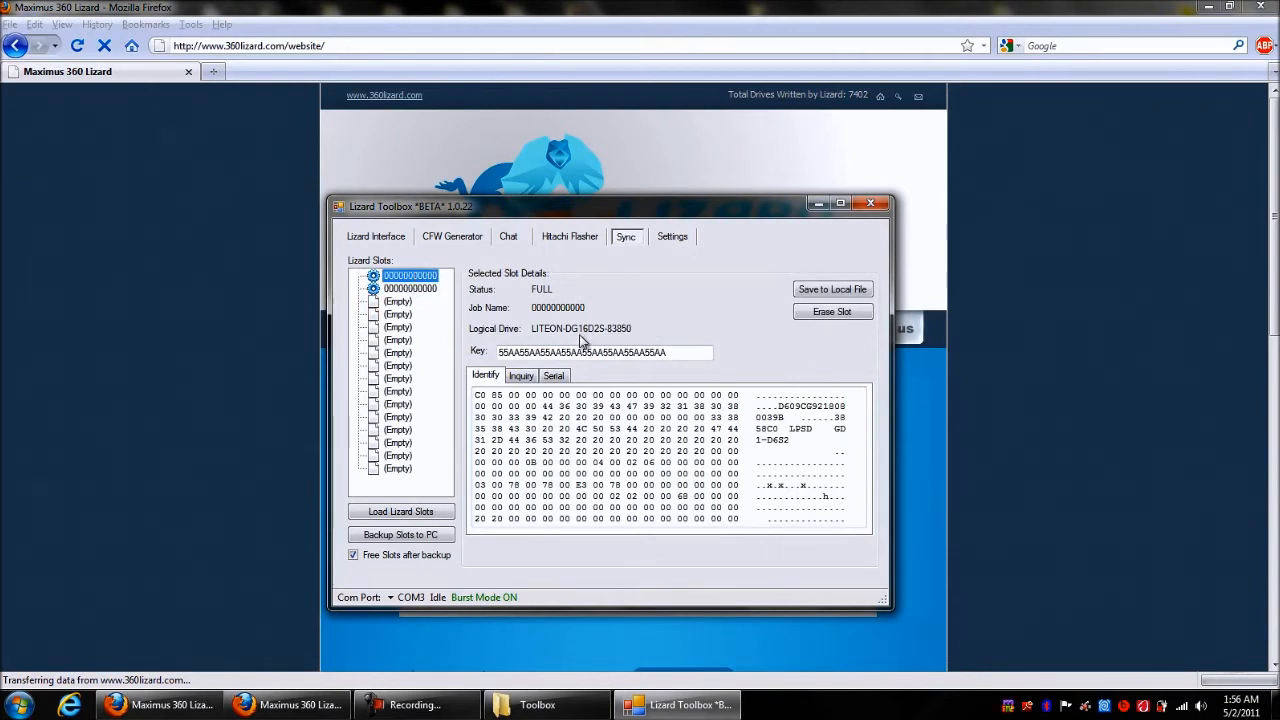
mouse_move(435, 303)
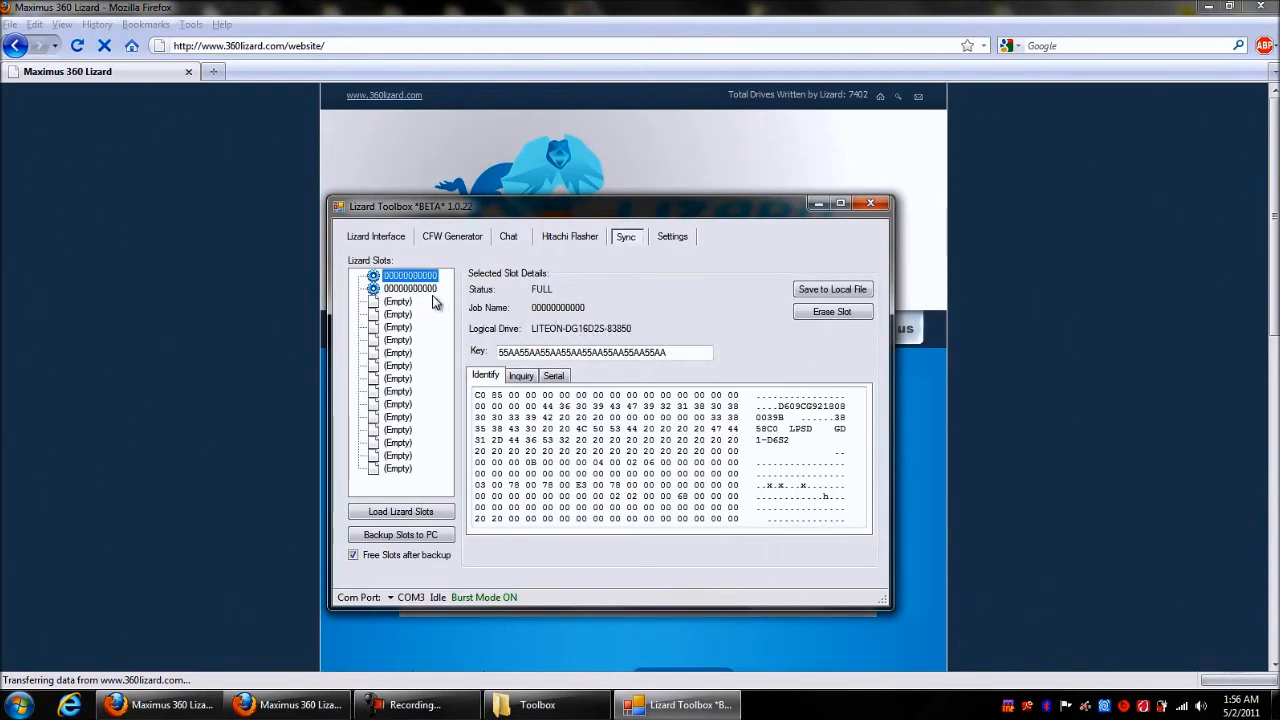
left_click(410, 288)
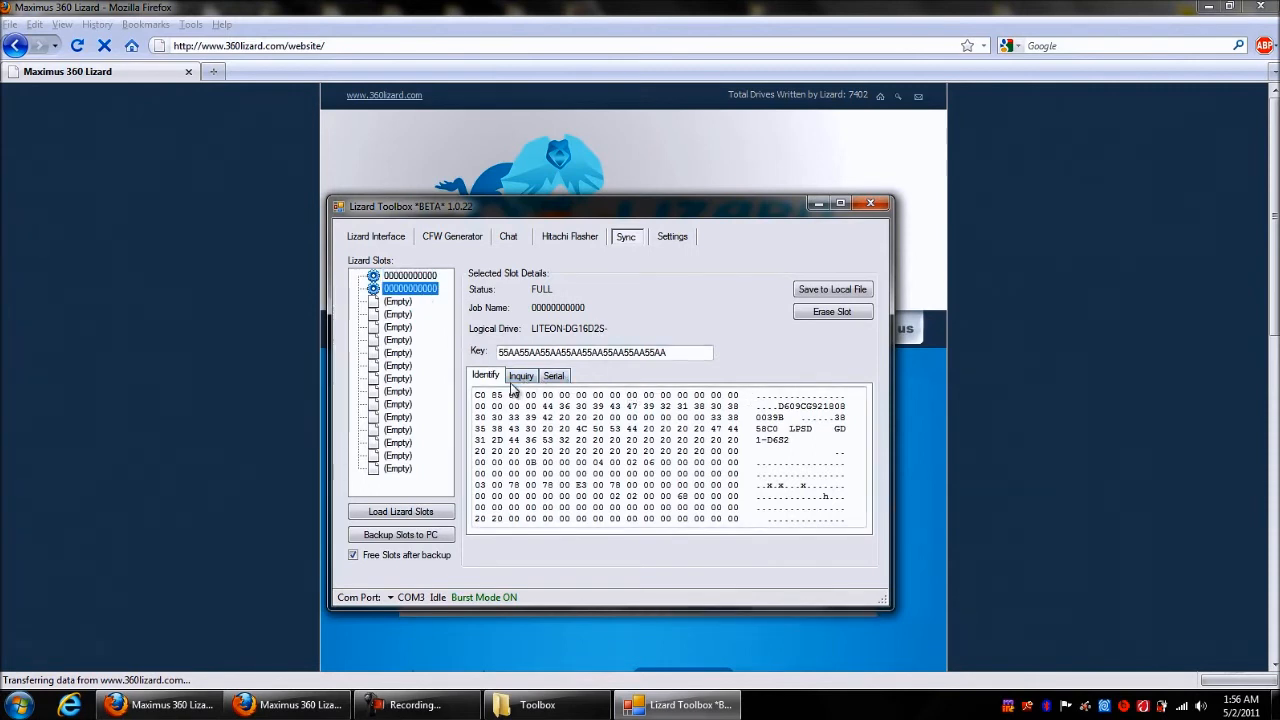
left_click(521, 375)
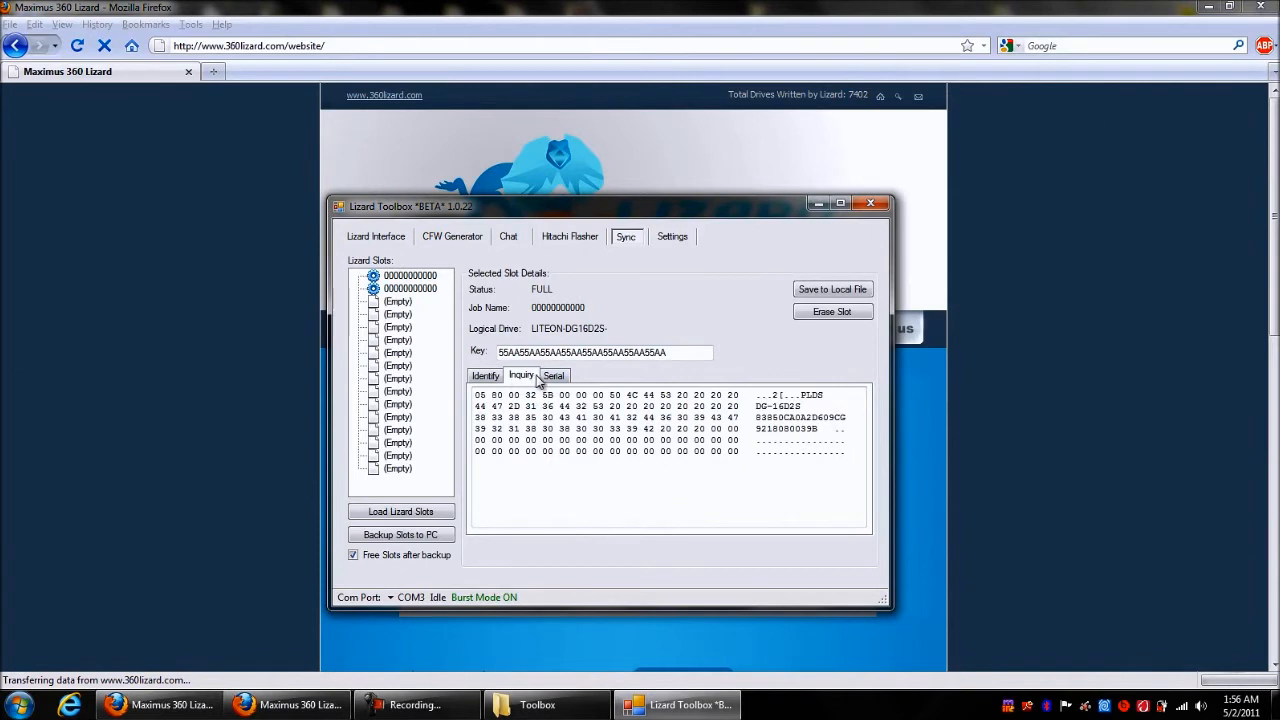
left_click(554, 375)
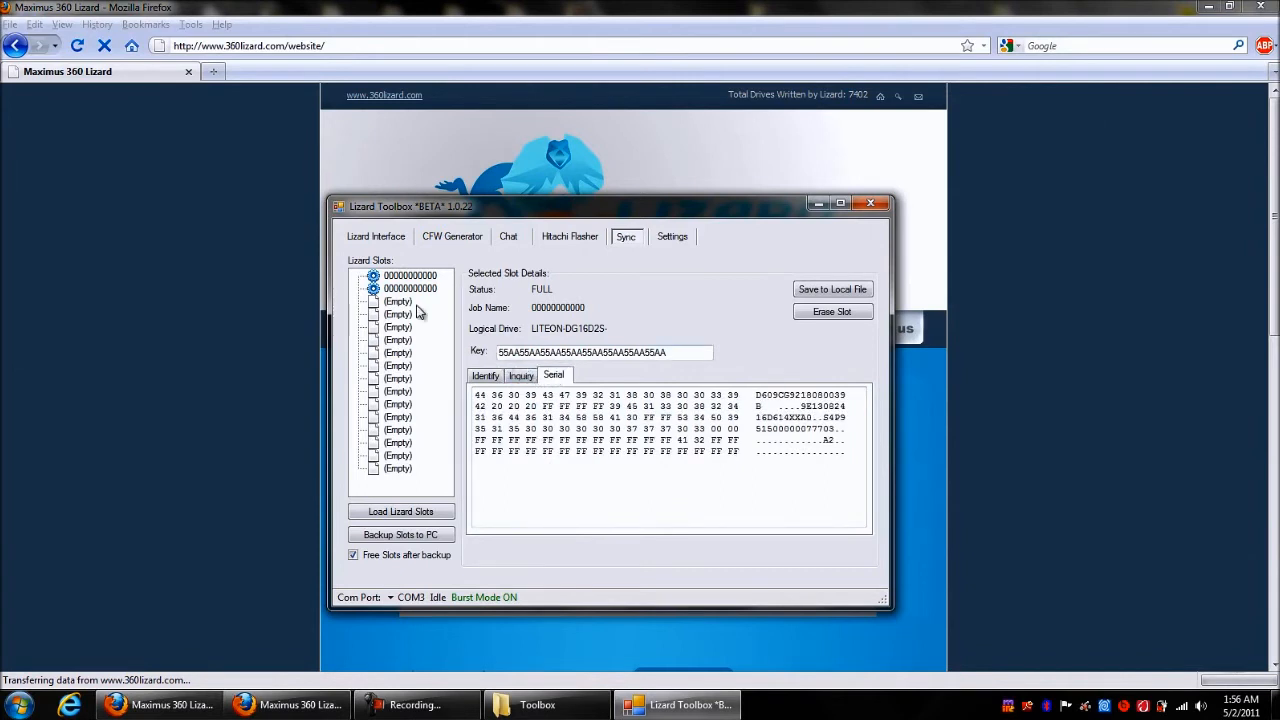
left_click(410, 288)
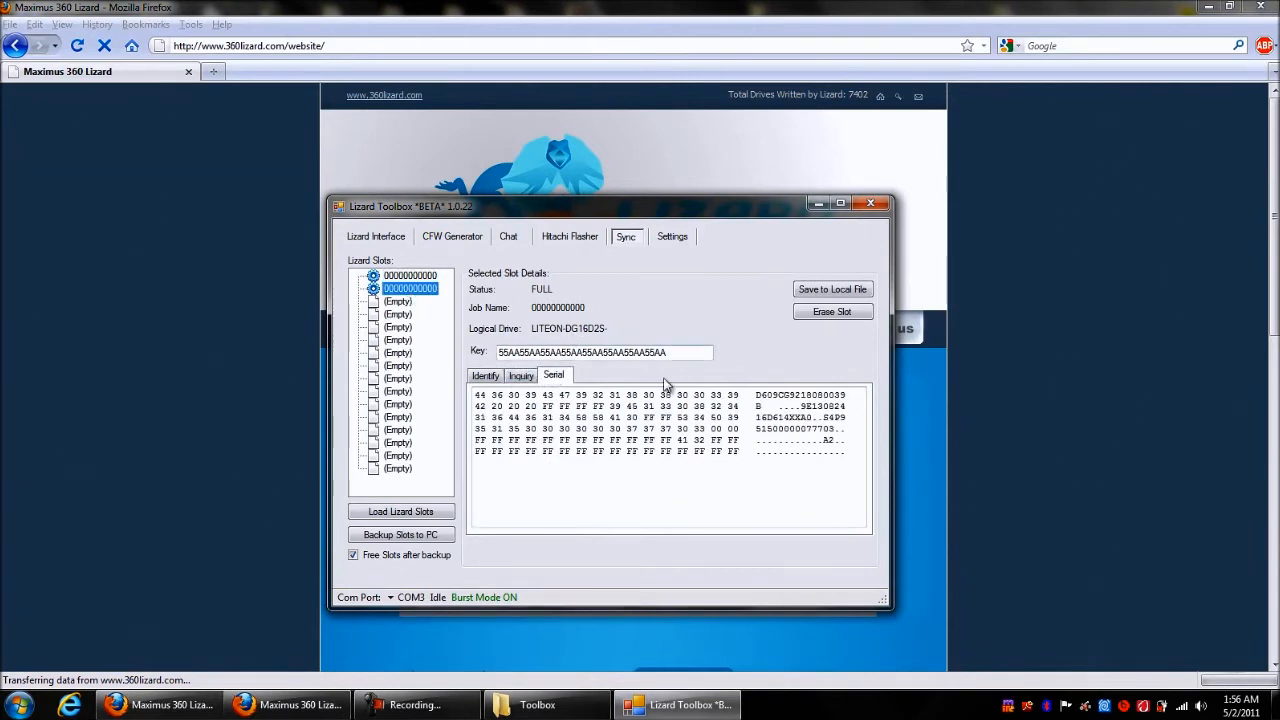
left_click(521, 375)
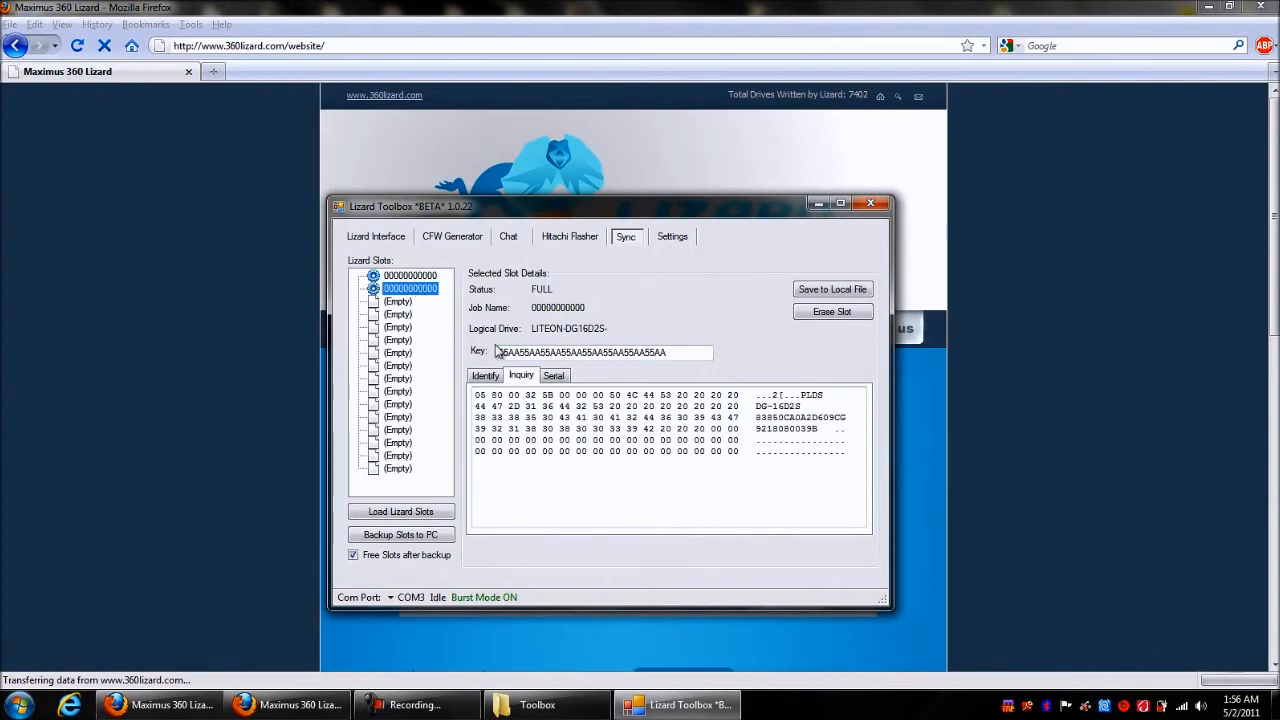
left_click(485, 375)
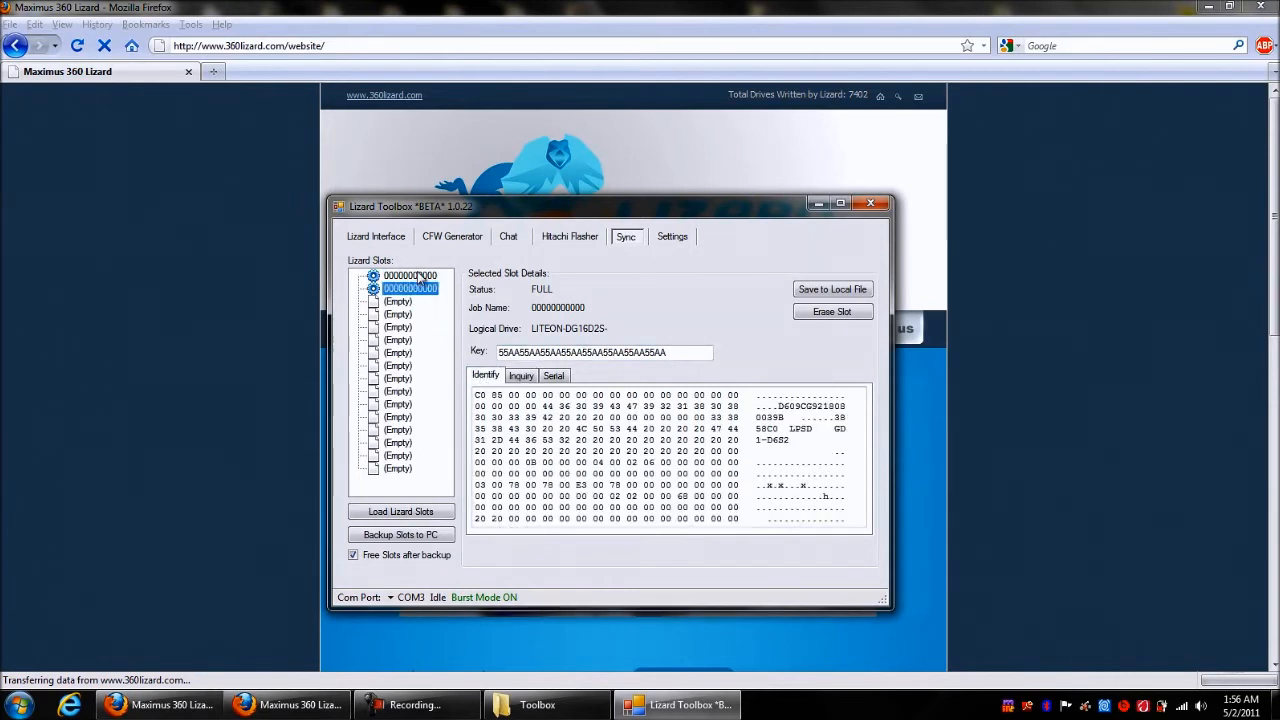
Erase the second full slot and show the remaining slot's FULL status and LITEON drive details
left_click(410, 275)
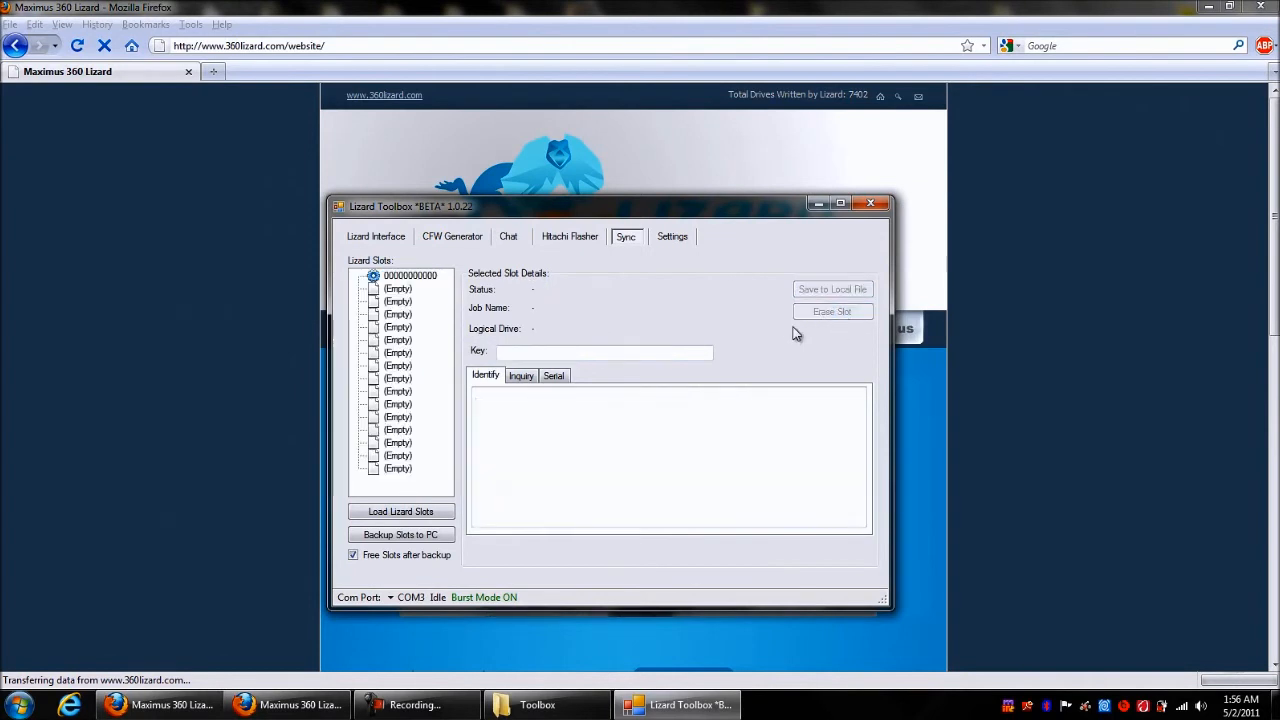
left_click(410, 275)
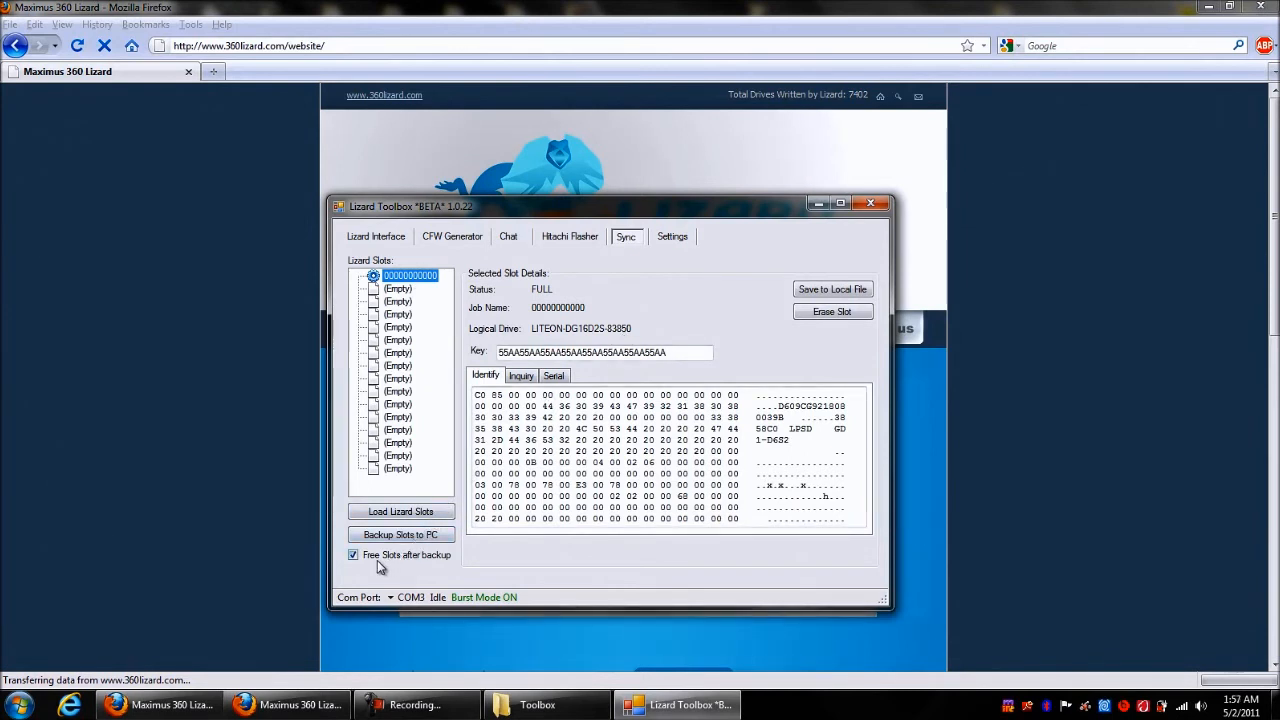
mouse_move(438, 570)
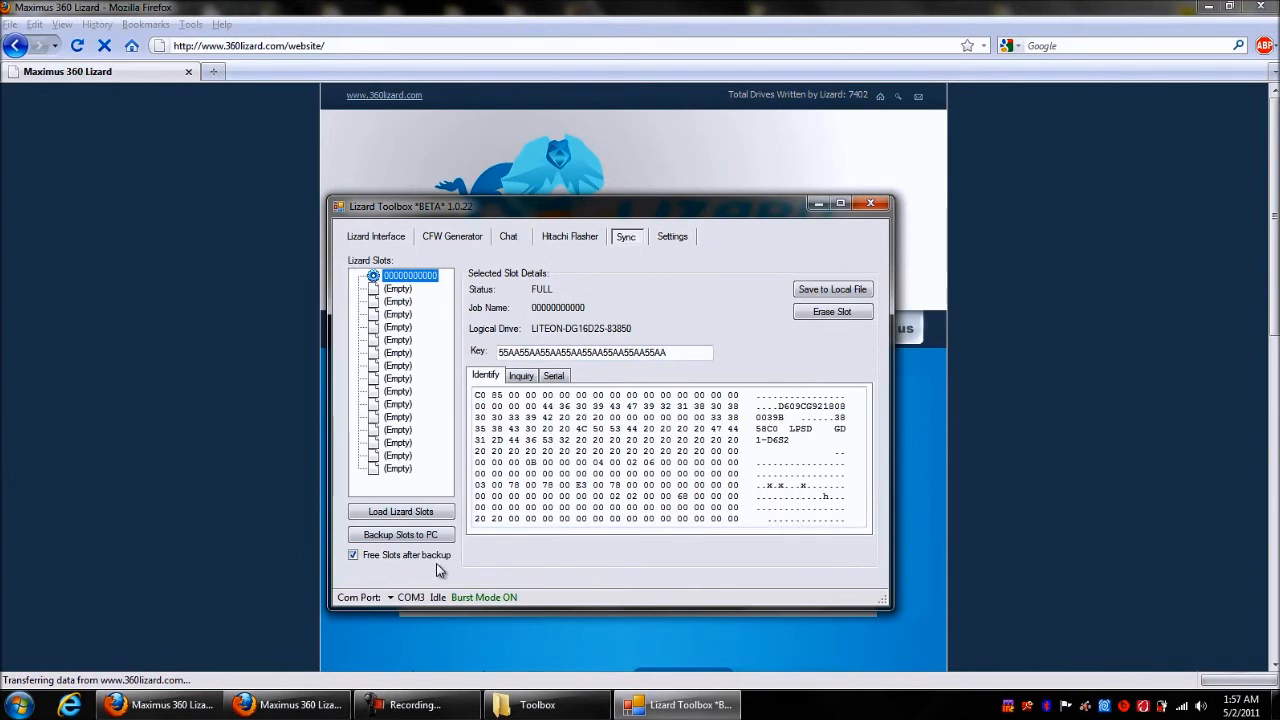
mouse_move(383, 453)
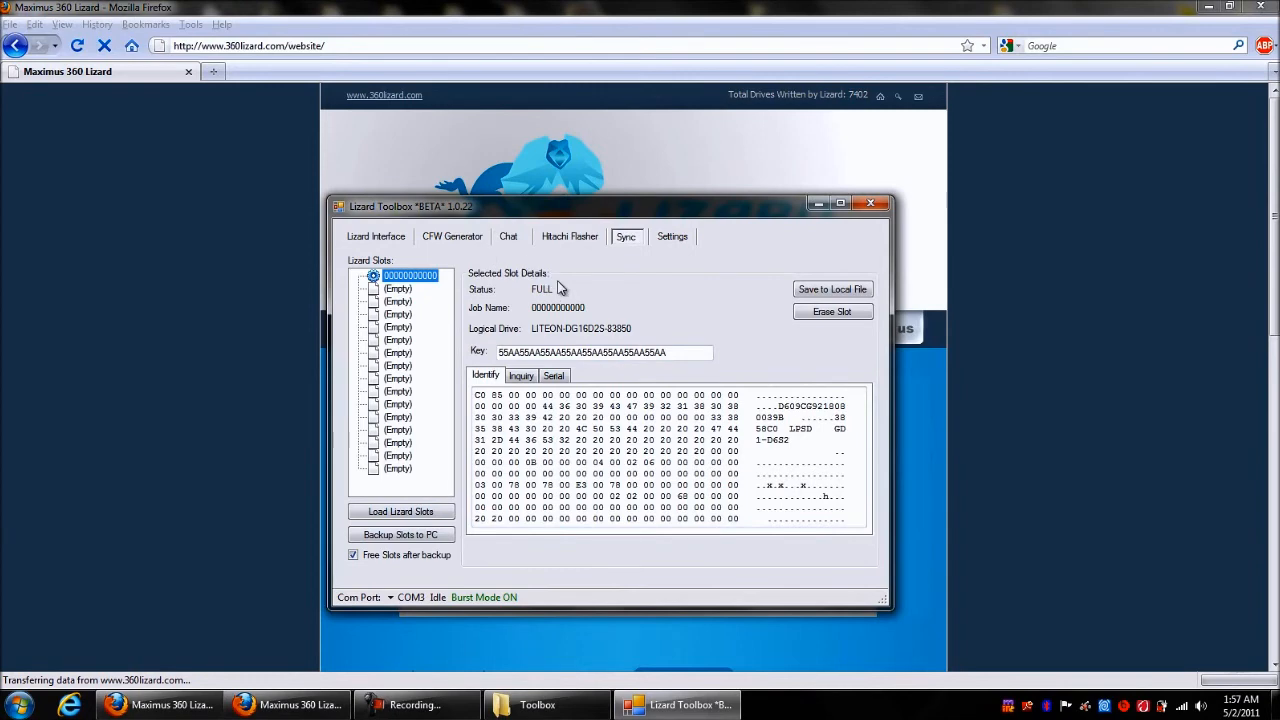
mouse_move(621, 305)
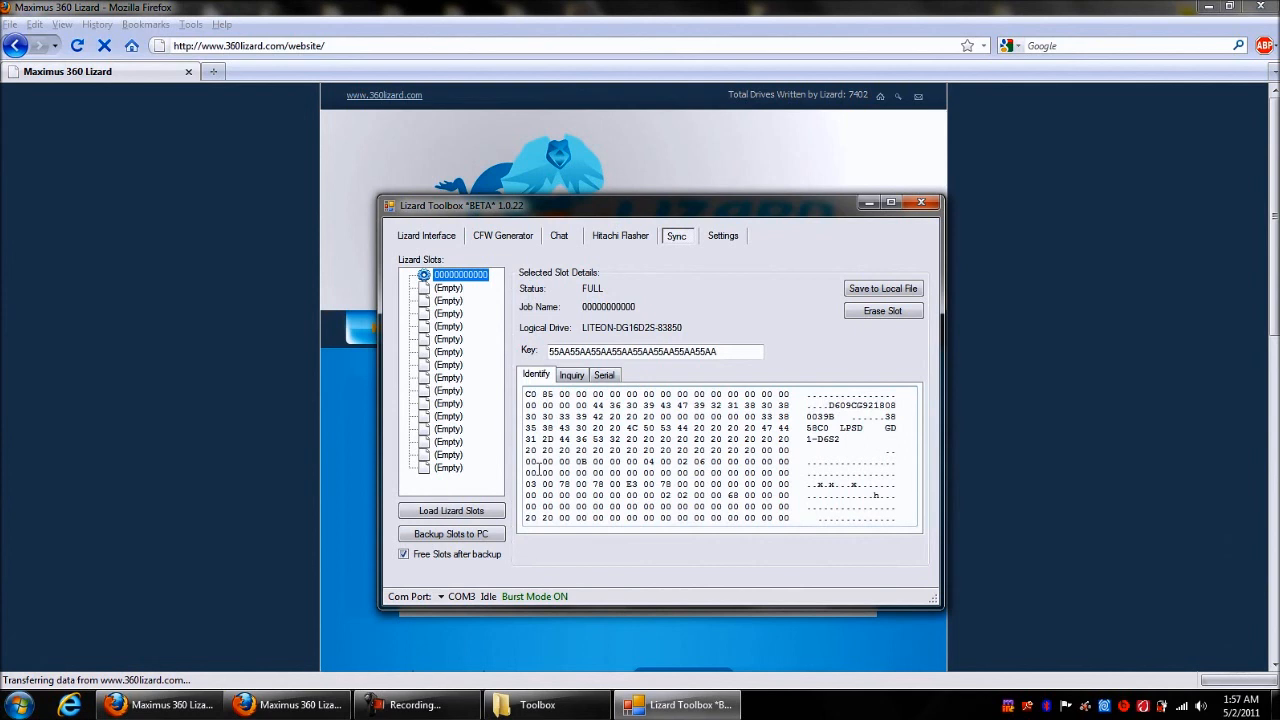
mouse_move(566, 510)
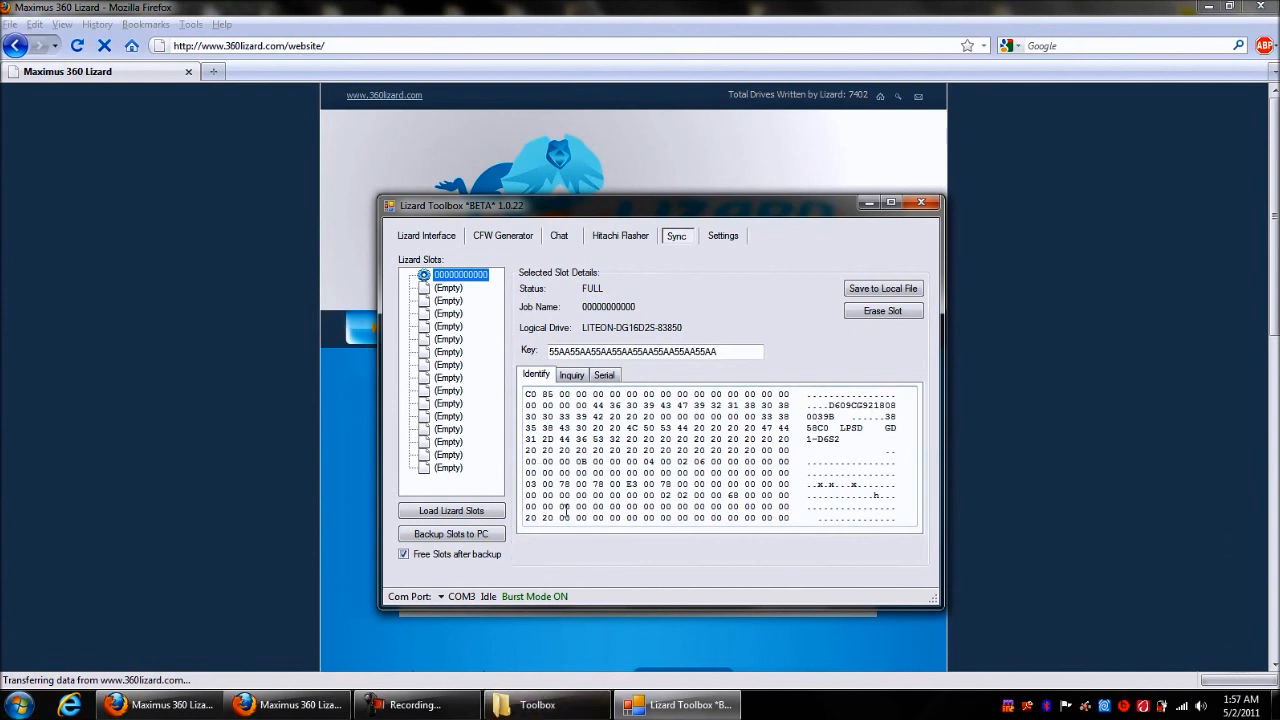